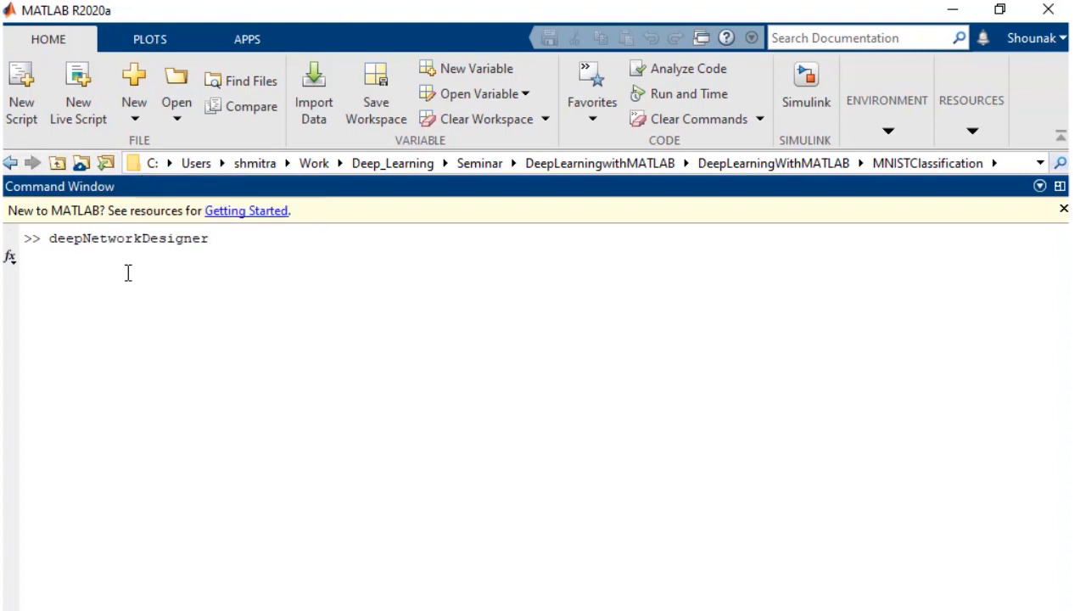
# Launch deepNetworkDesigner and scroll its start page of pretrained networks.
pyautogui.press('enter')
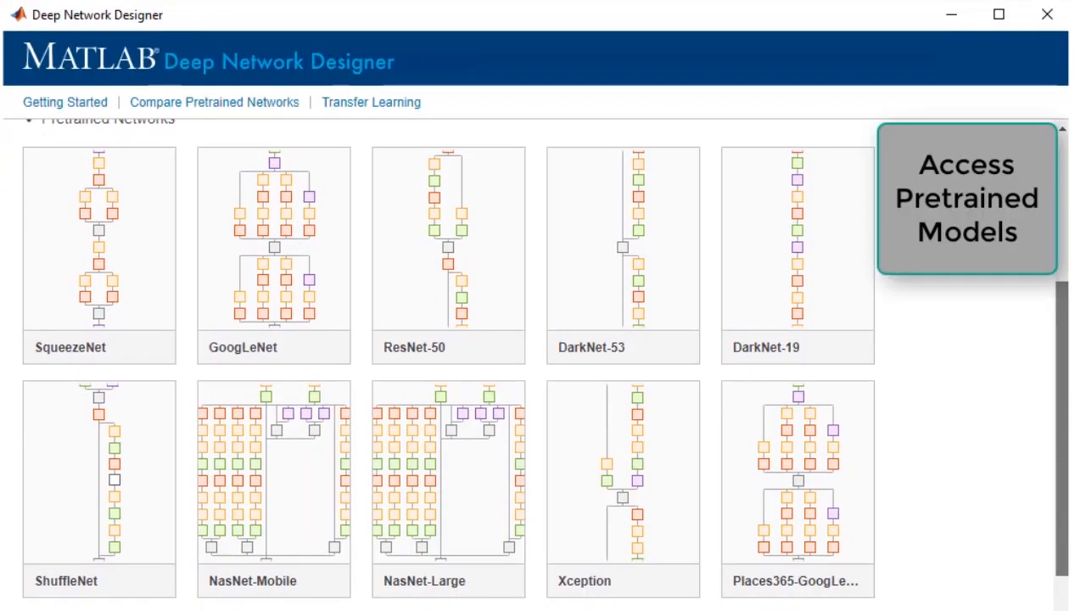
pyautogui.scroll(-3)
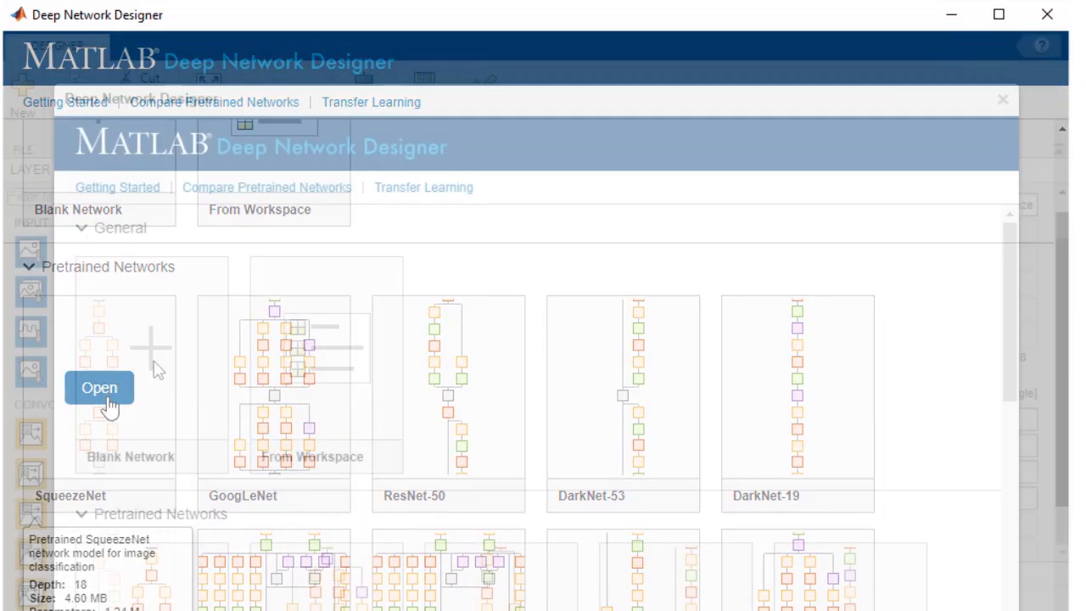
# Build a blank six-layer classifier, auto-arrange the layers, and go to the Data page.
pyautogui.click(99, 387)
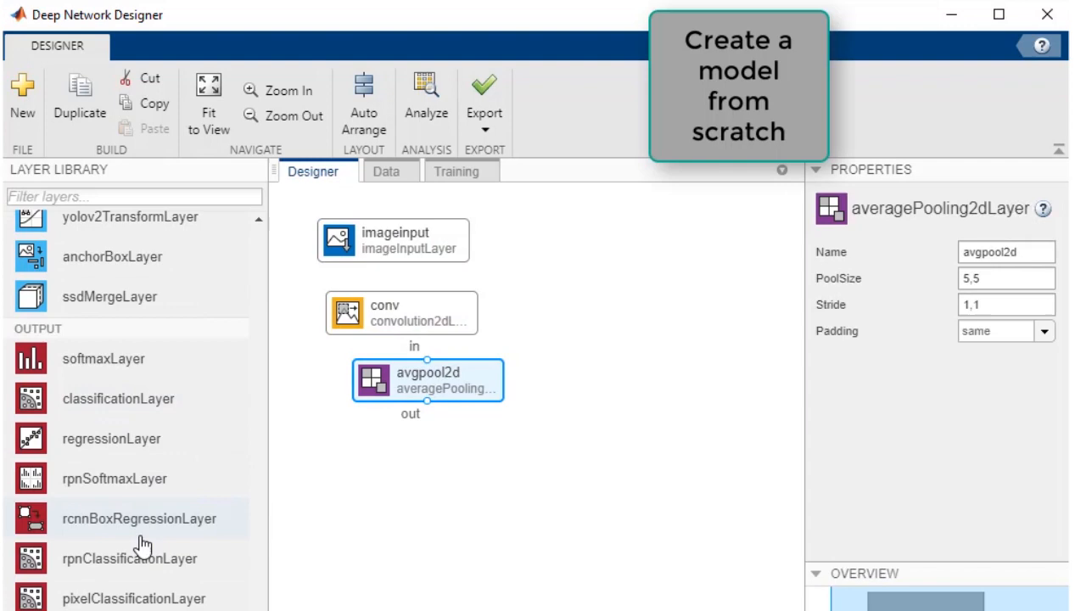
pyautogui.click(363, 101)
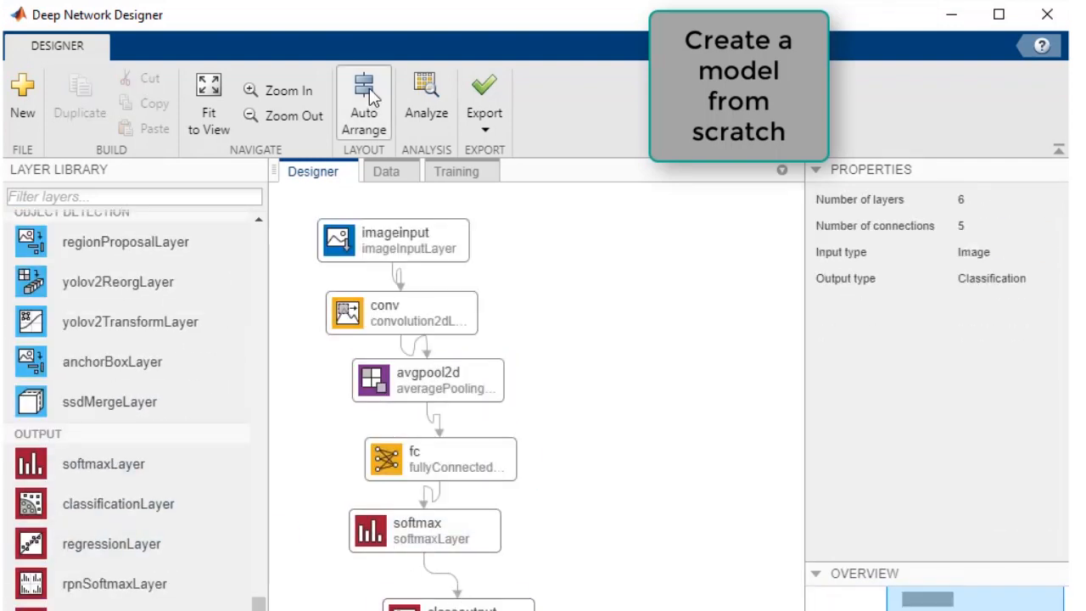
pyautogui.click(439, 458)
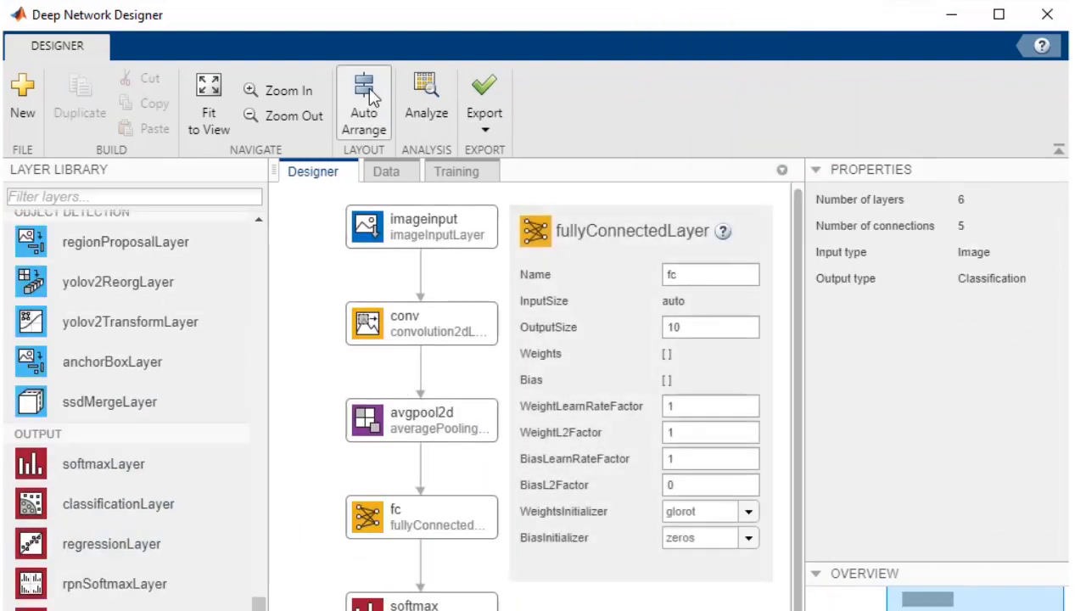
pyautogui.click(386, 170)
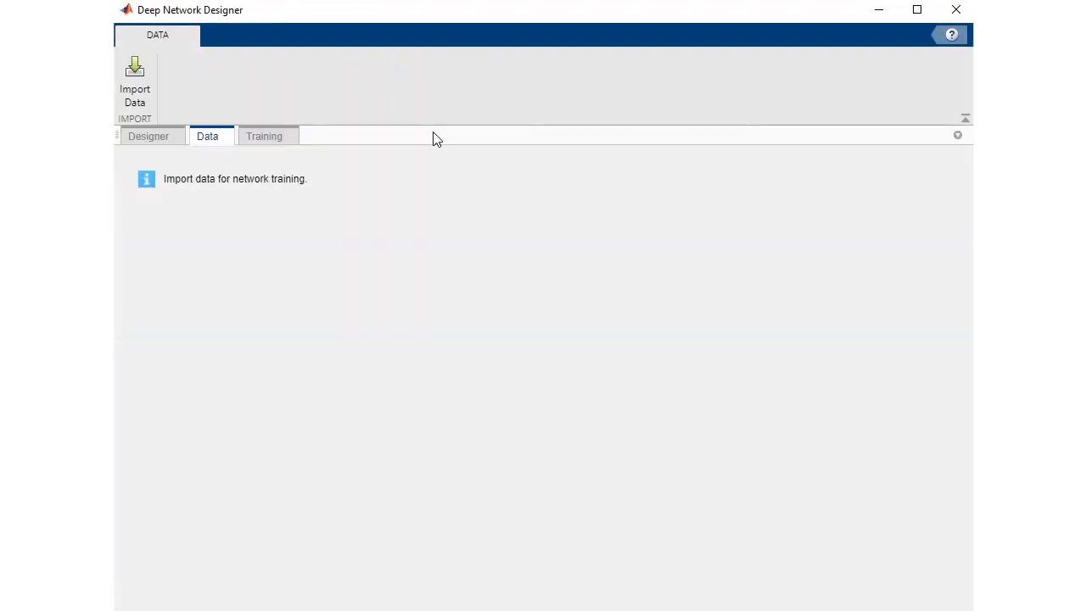
# On the Training page, choose the training solver in Training Options.
pyautogui.click(134, 81)
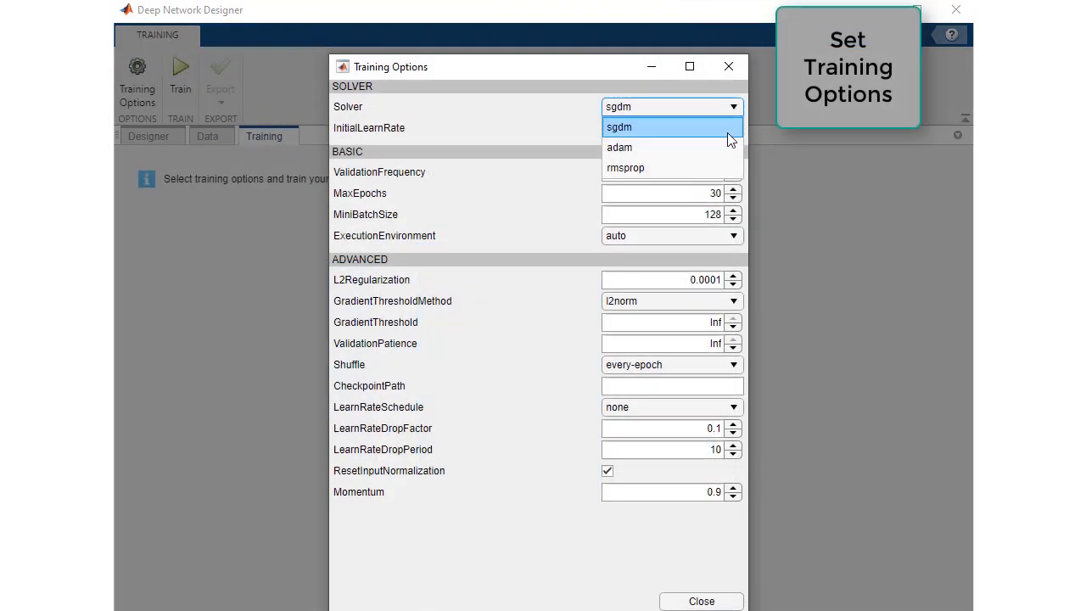
pyautogui.click(619, 126)
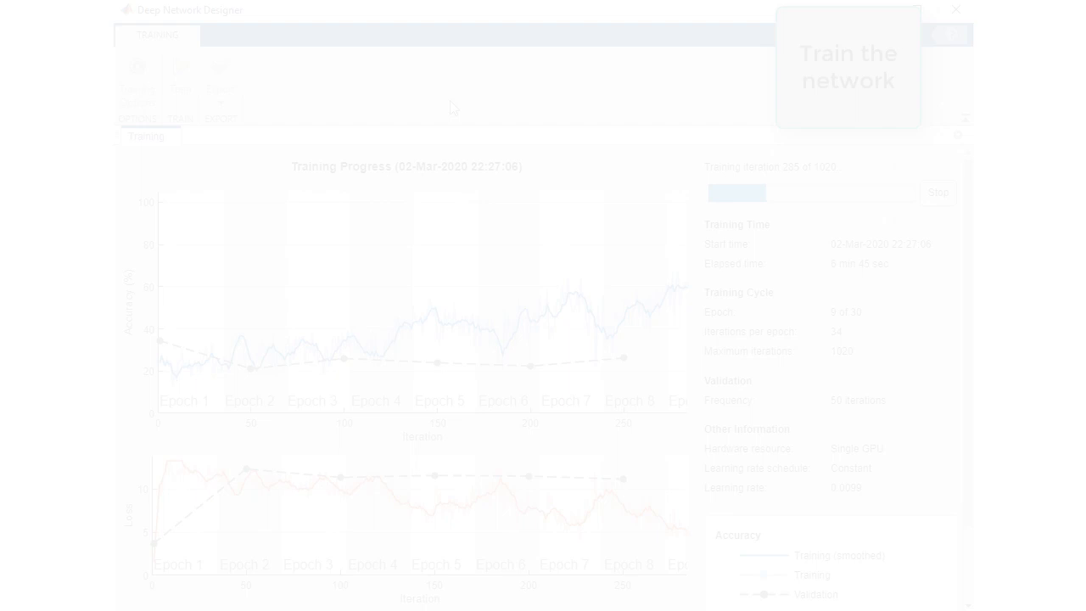
# Watch training progress, then scroll the Deep Learning Toolbox product page to its feature listing.
pyautogui.click(220, 80)
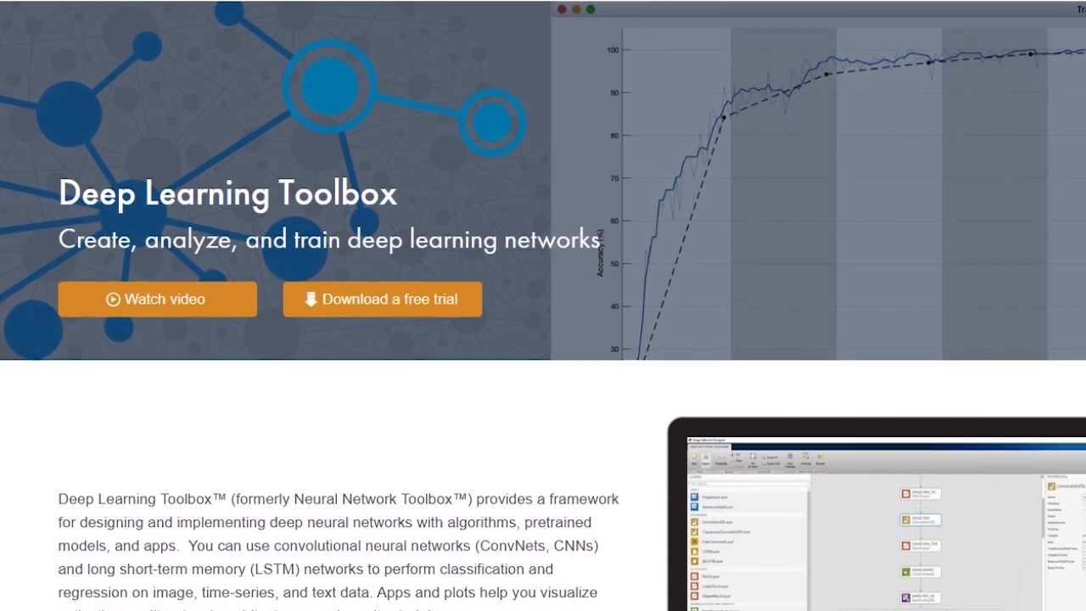
pyautogui.scroll(-3)
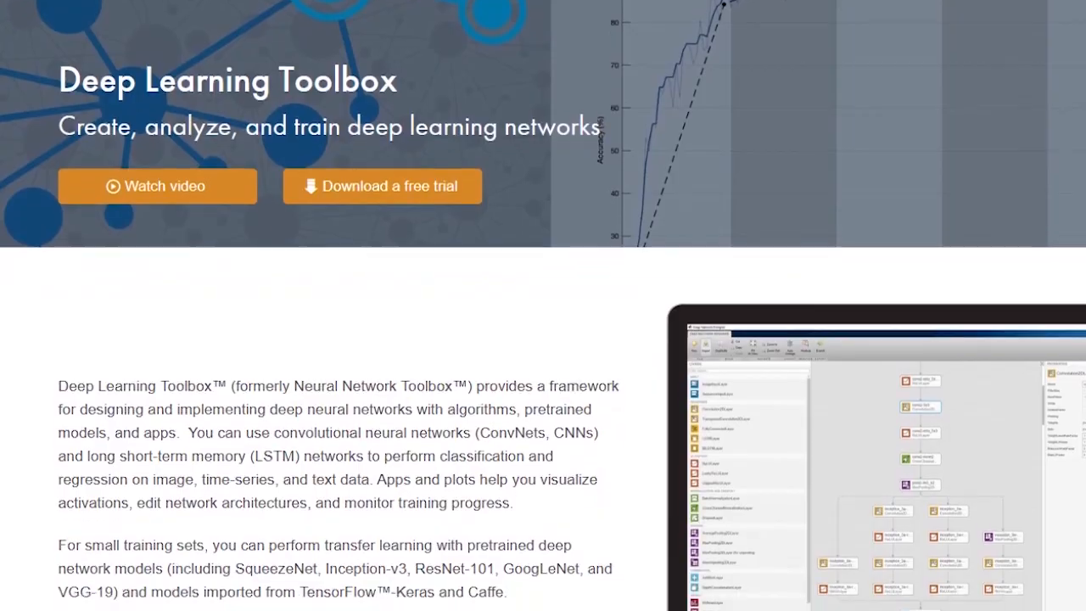
pyautogui.scroll(-3)
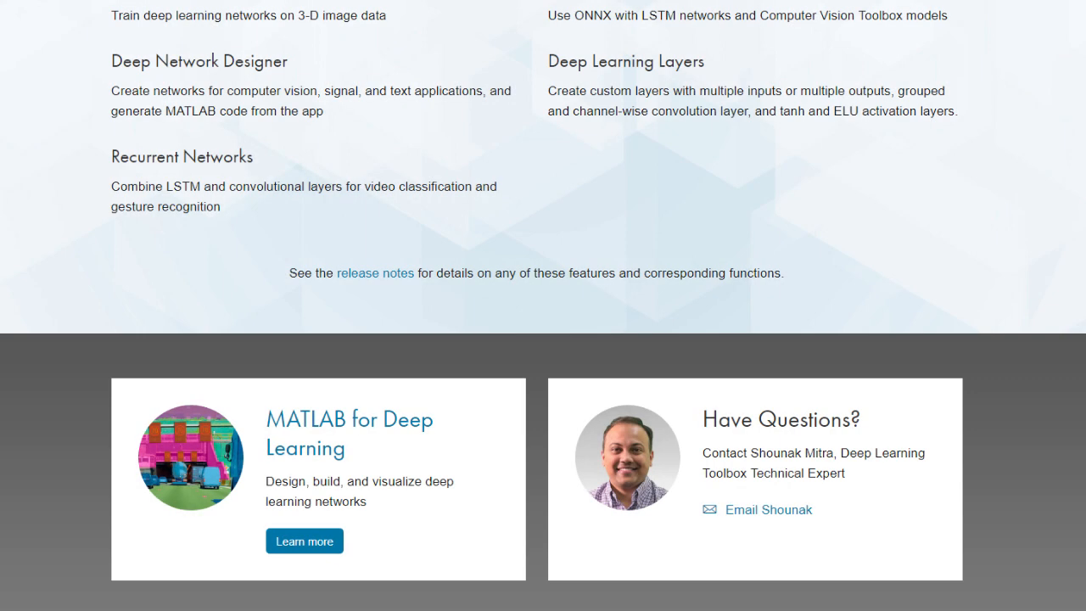